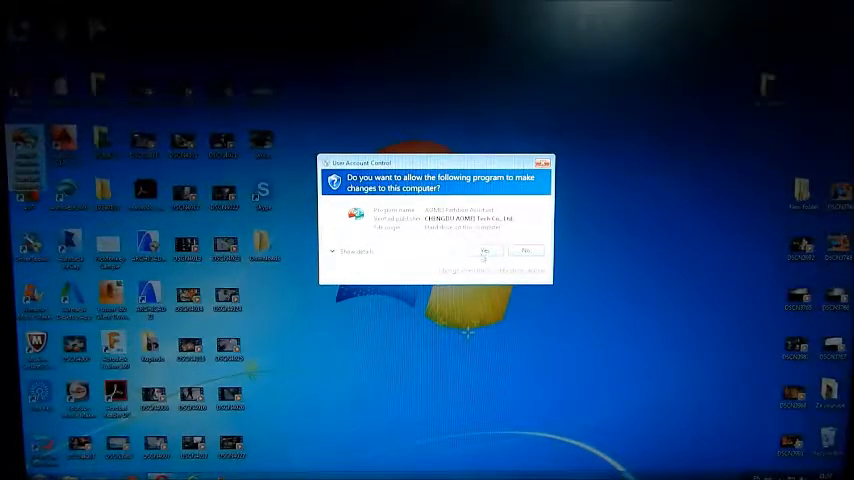
# Step: Allow AOMEI Partition Assistant to make changes in the User Account Control prompt
pyautogui.click(485, 250)
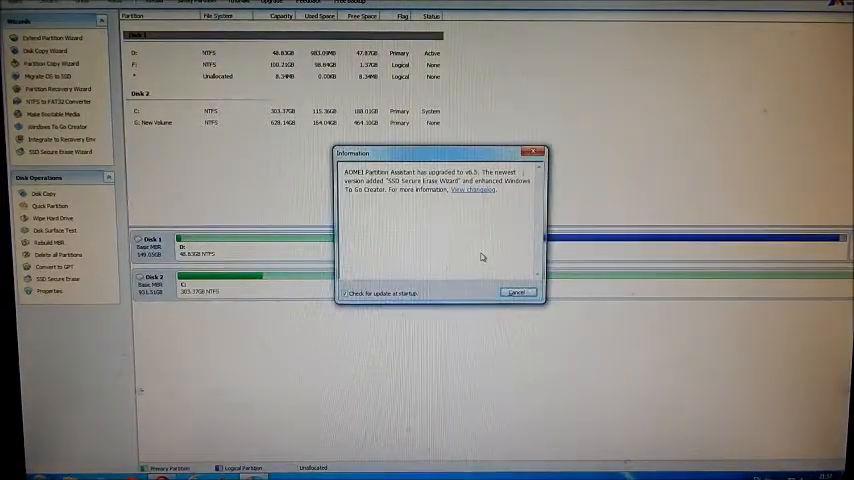
# Step: Dismiss the upgrade notice in the Information dialog
pyautogui.click(518, 292)
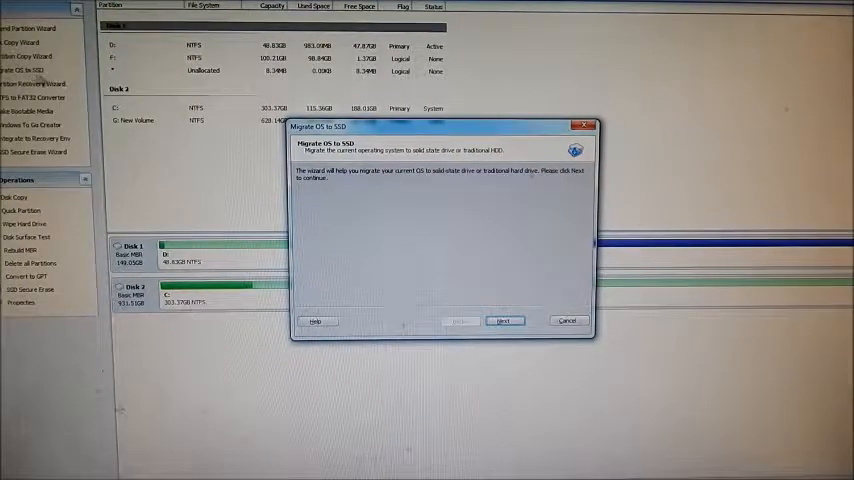
# Step: Choose disk 1 as destination, approve deleting its partitions, and continue to Resize Partition
pyautogui.click(504, 321)
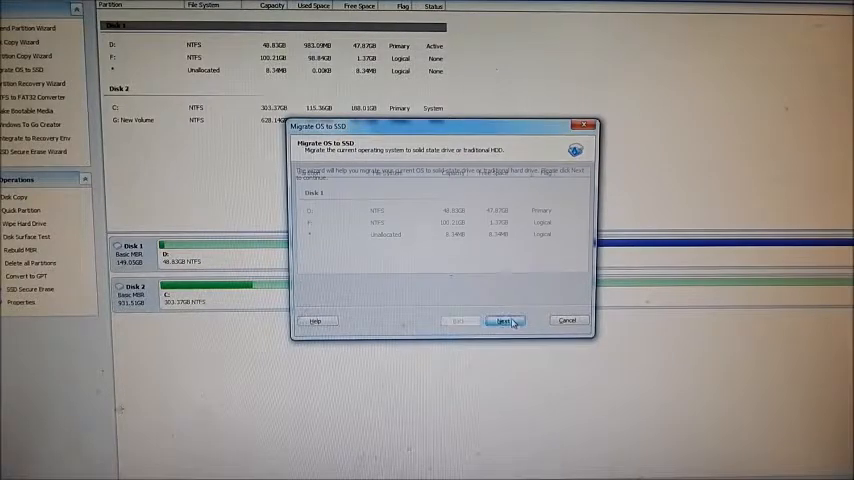
pyautogui.click(505, 321)
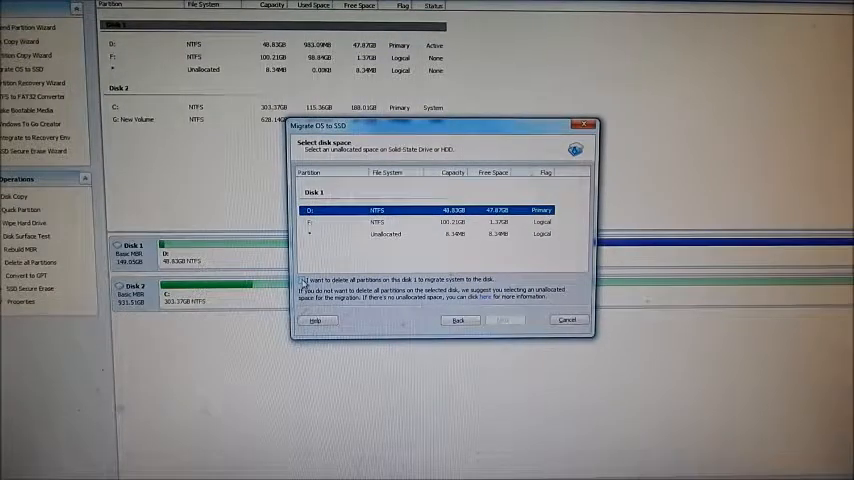
pyautogui.click(303, 280)
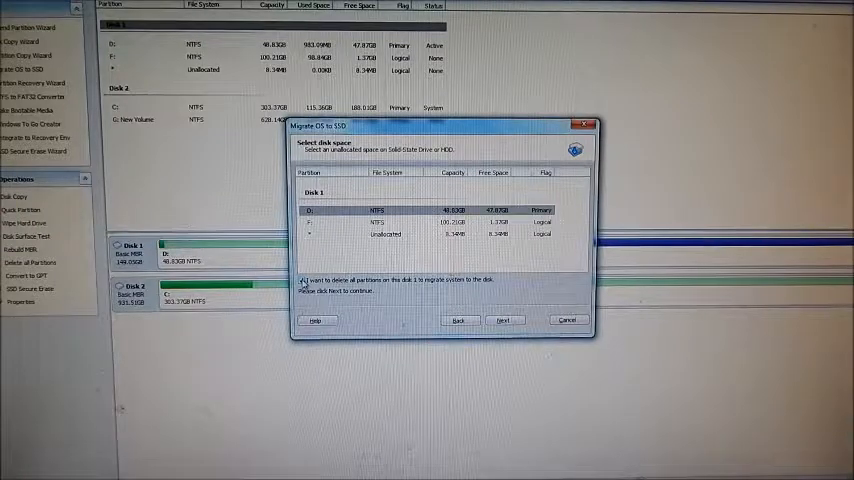
pyautogui.click(301, 279)
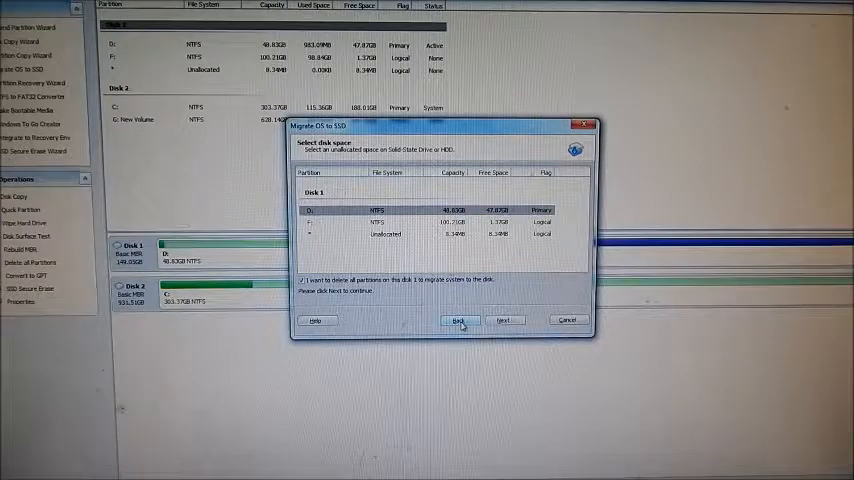
pyautogui.click(503, 320)
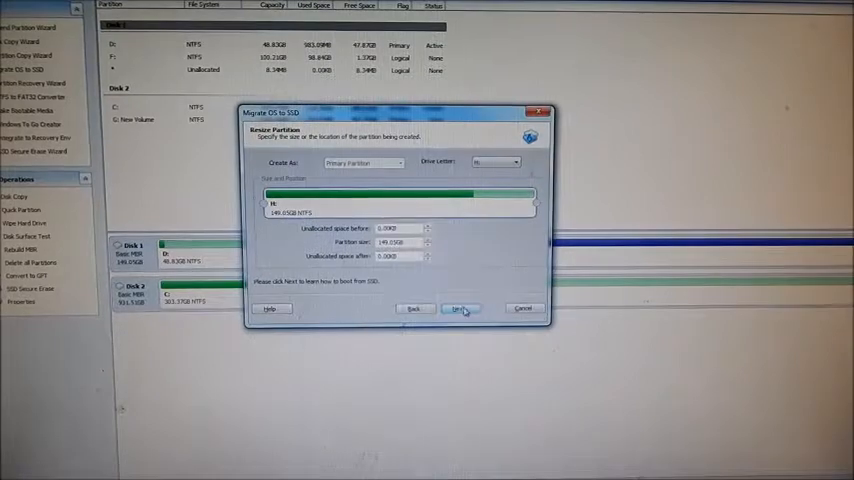
# Step: Finish the wizard to queue 'Migrate OS to disk 1', then select partition C:
pyautogui.click(461, 308)
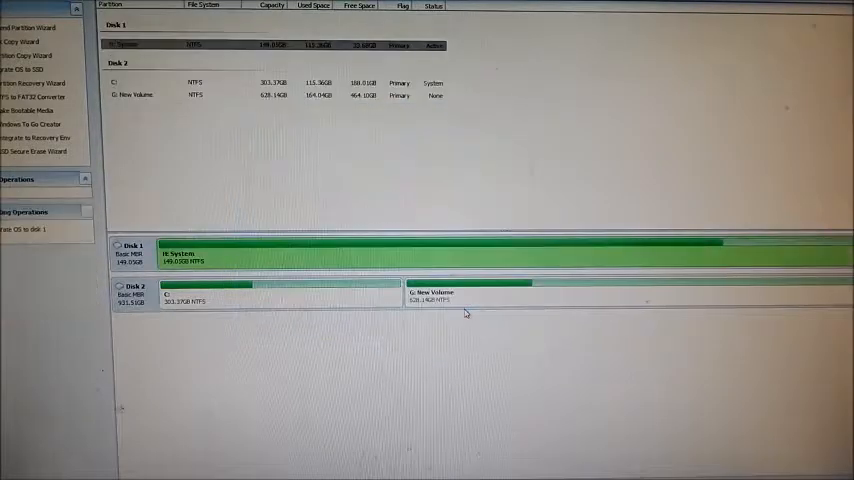
pyautogui.moveTo(246, 374)
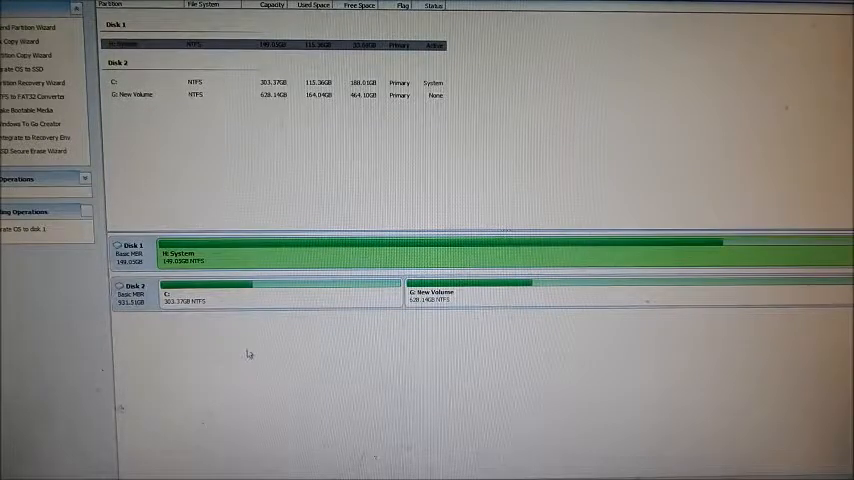
pyautogui.moveTo(330, 260)
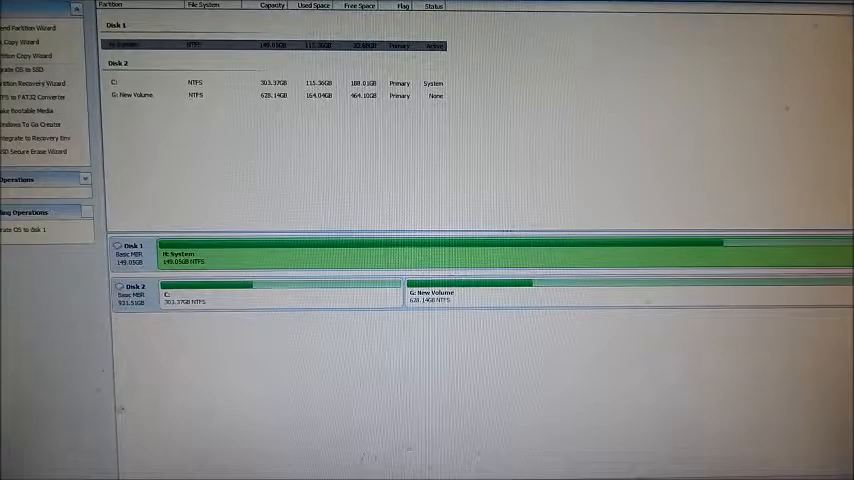
pyautogui.click(280, 300)
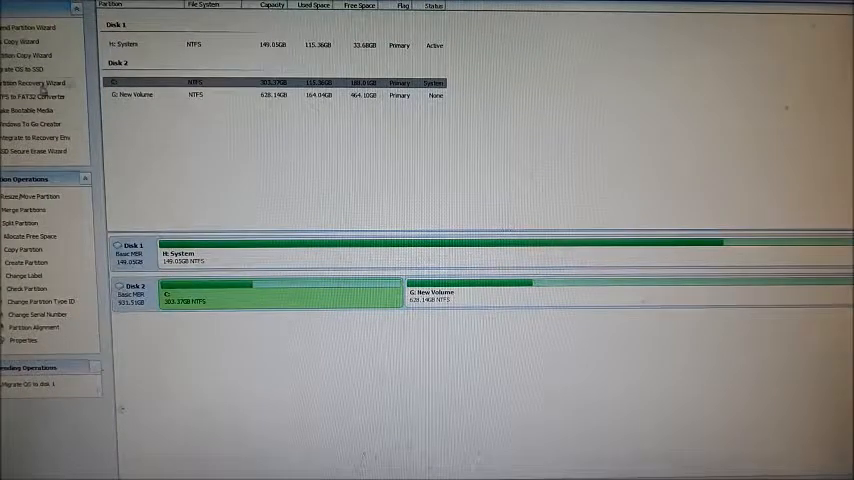
pyautogui.click(27, 69)
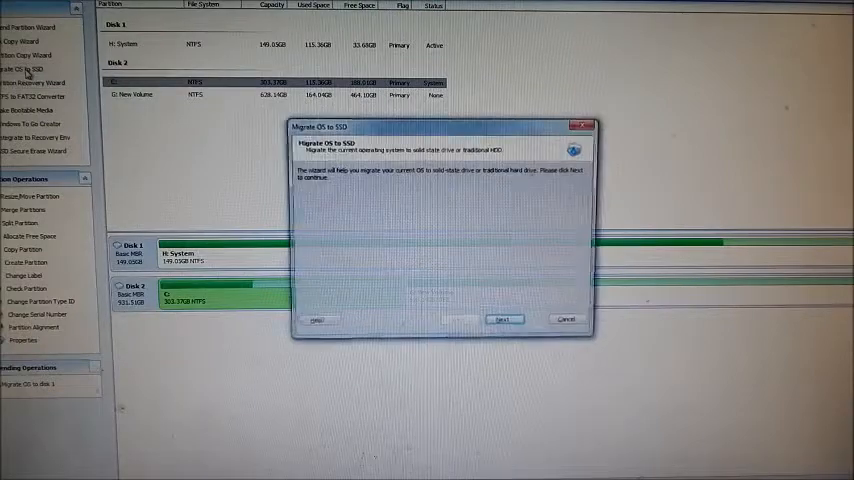
pyautogui.click(503, 320)
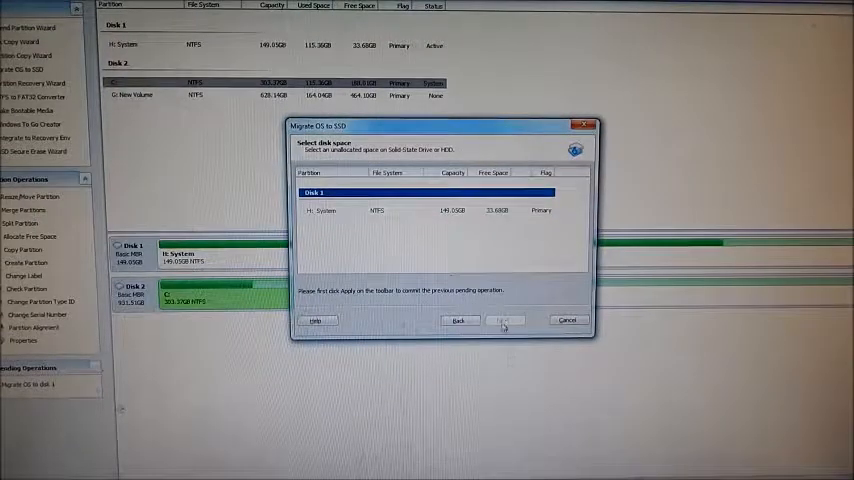
pyautogui.click(459, 320)
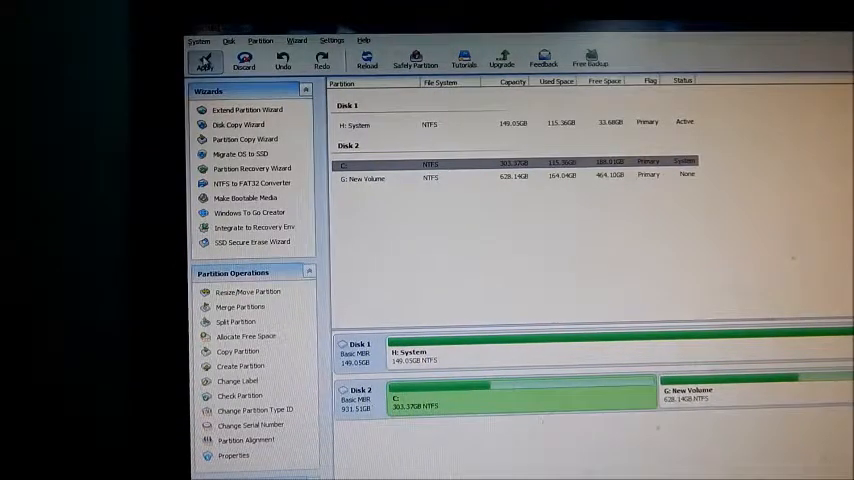
# Step: Apply and proceed with the pending migration, accepting the restart into PreOS Mode
pyautogui.click(205, 60)
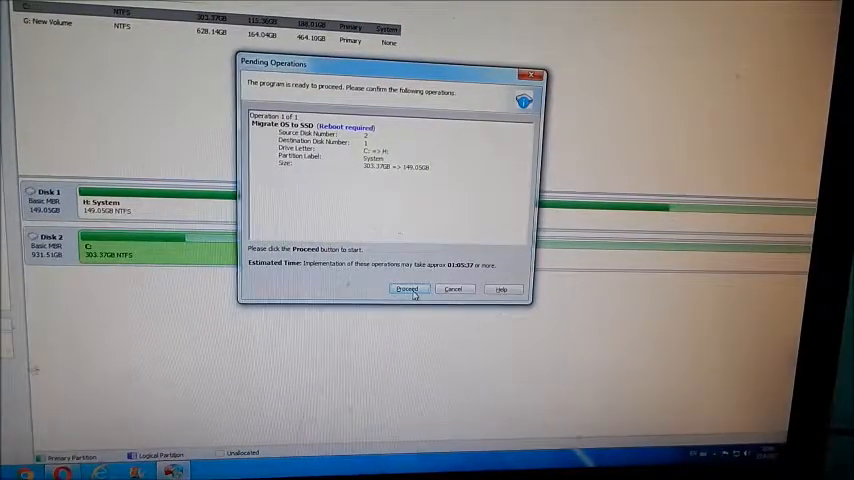
pyautogui.click(407, 290)
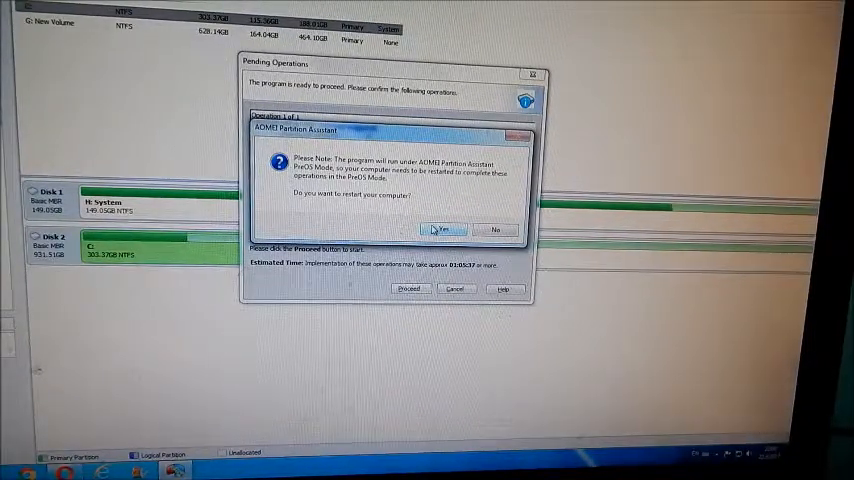
pyautogui.click(445, 230)
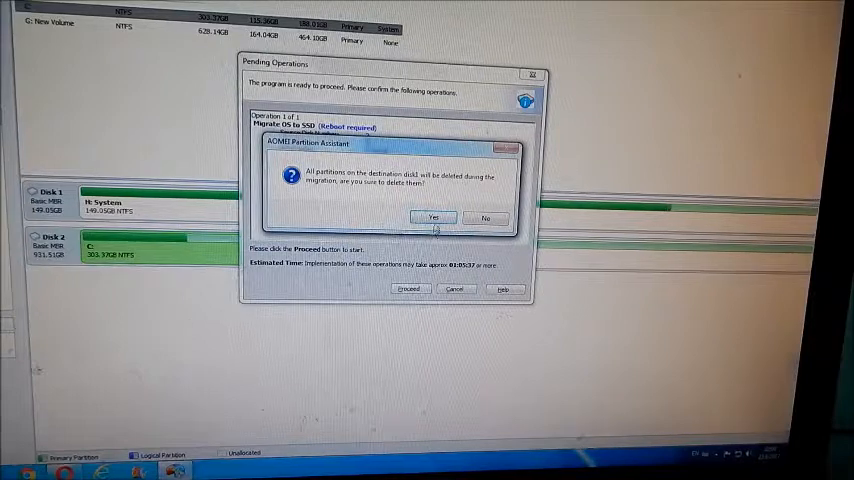